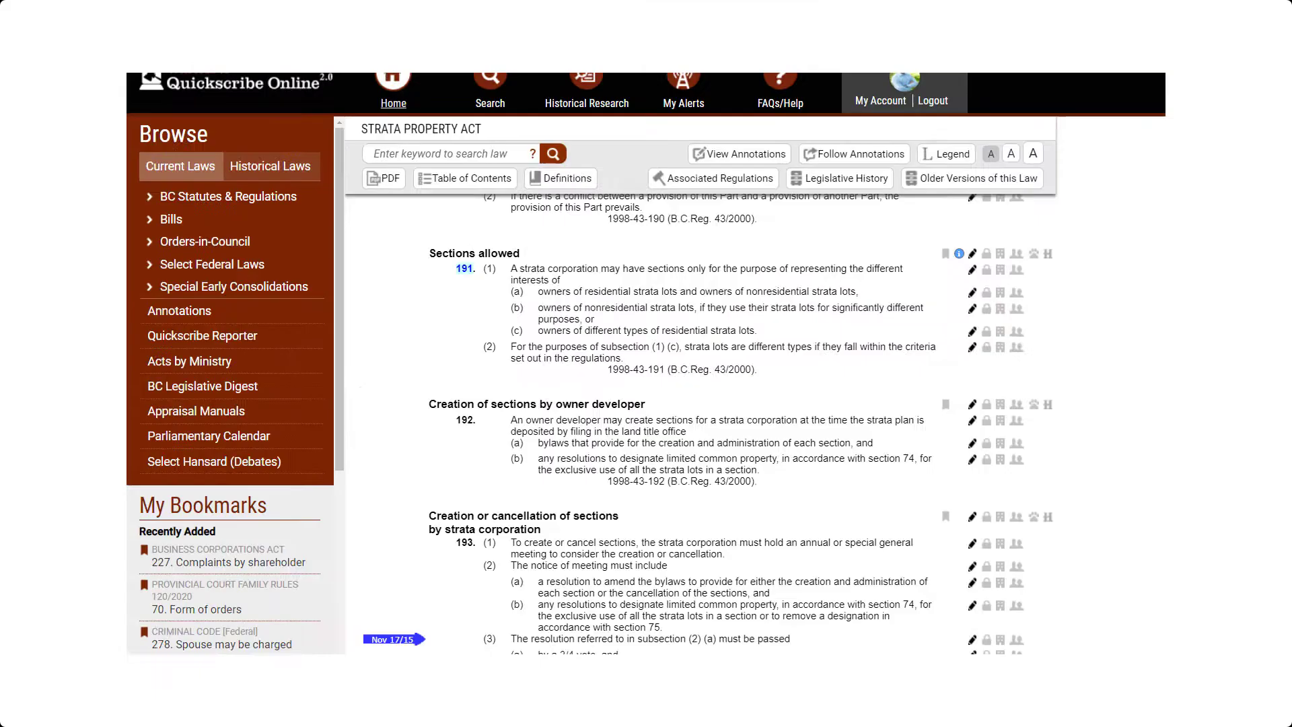
Open a section's supplemental note to show its Published by credit and Report Note link.
click(959, 253)
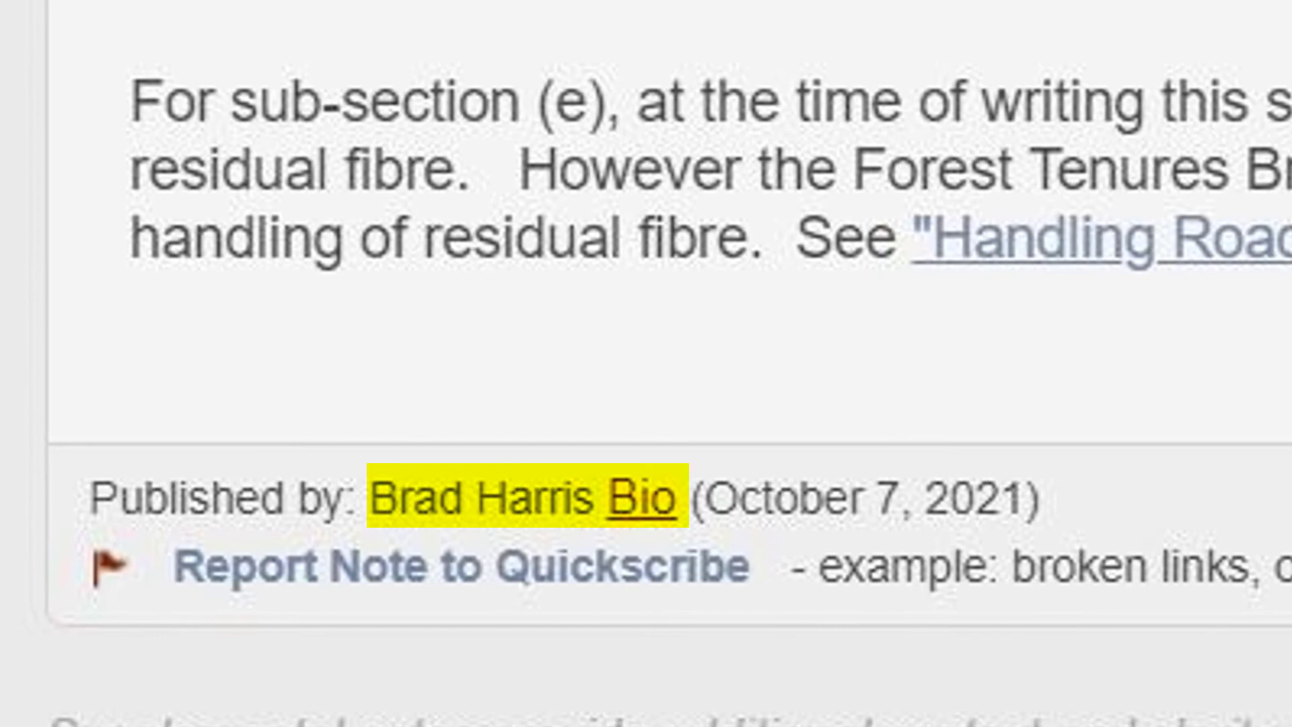
View the note publisher's Bio popup, then dismiss it.
click(643, 497)
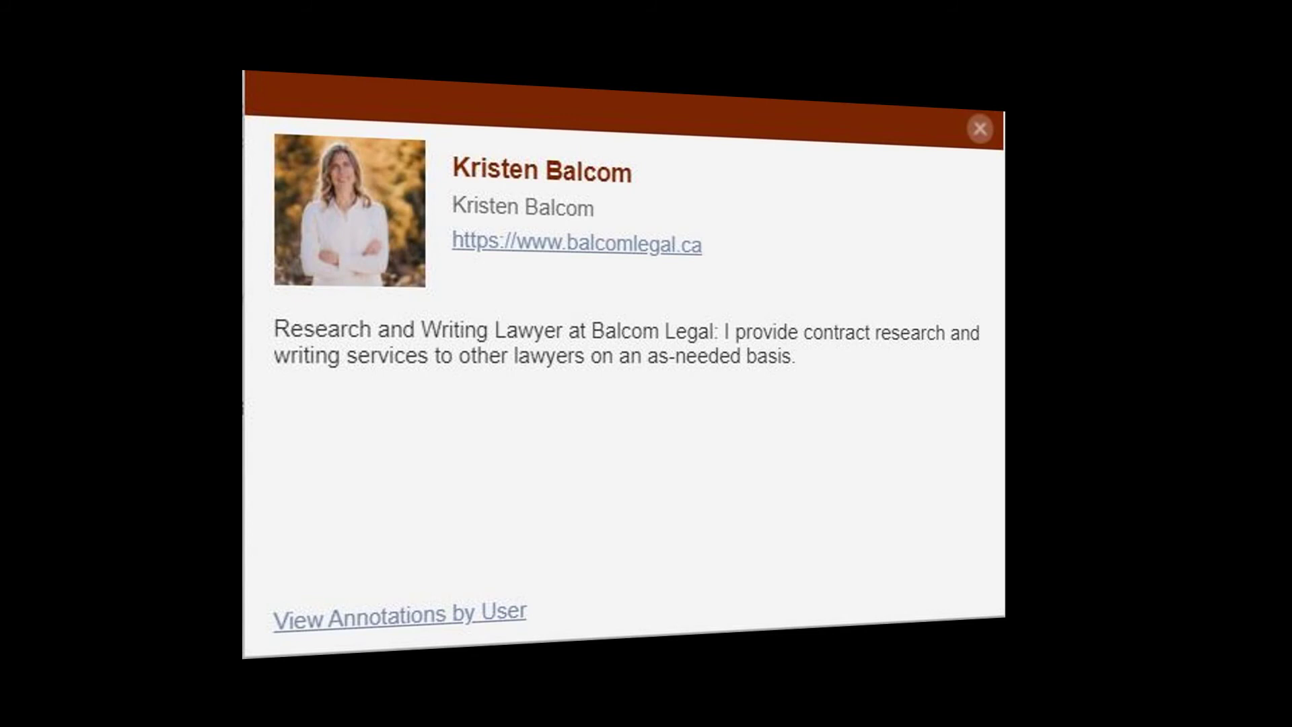
click(980, 129)
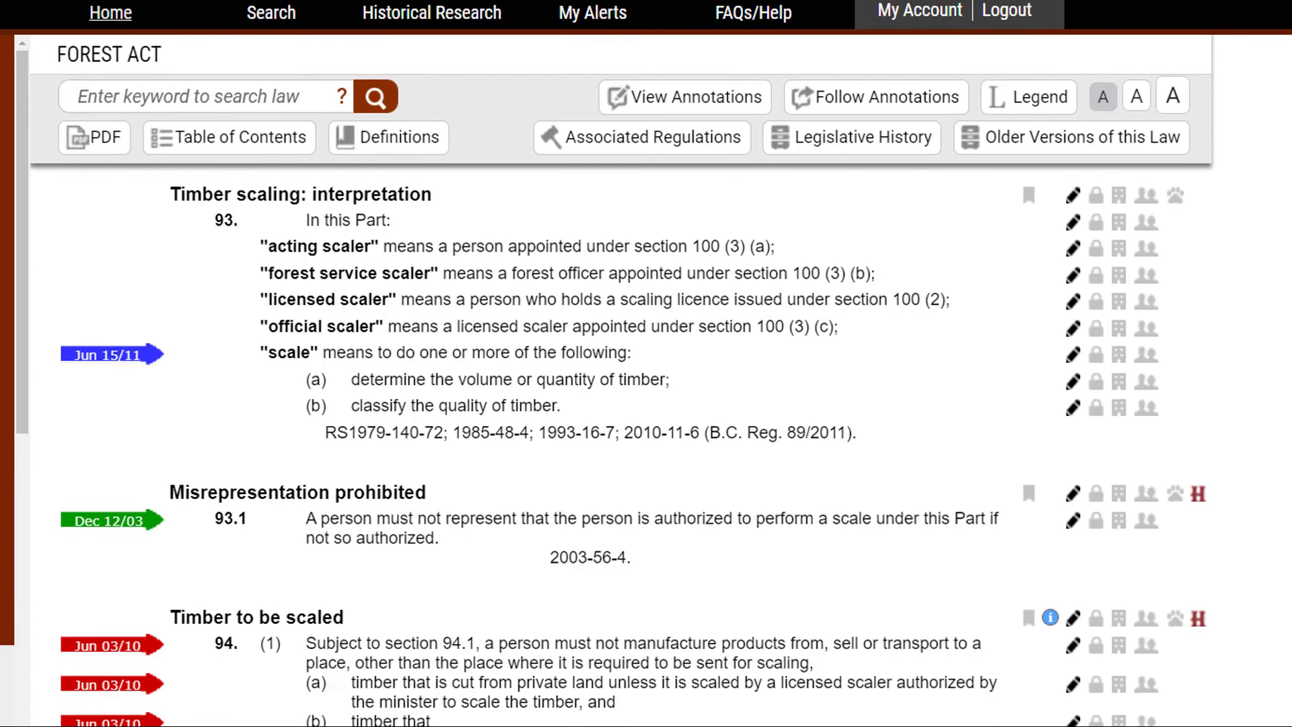
Scroll down to the Forest Act's scale site authorization and timber scaling provisions.
scroll(down, 3)
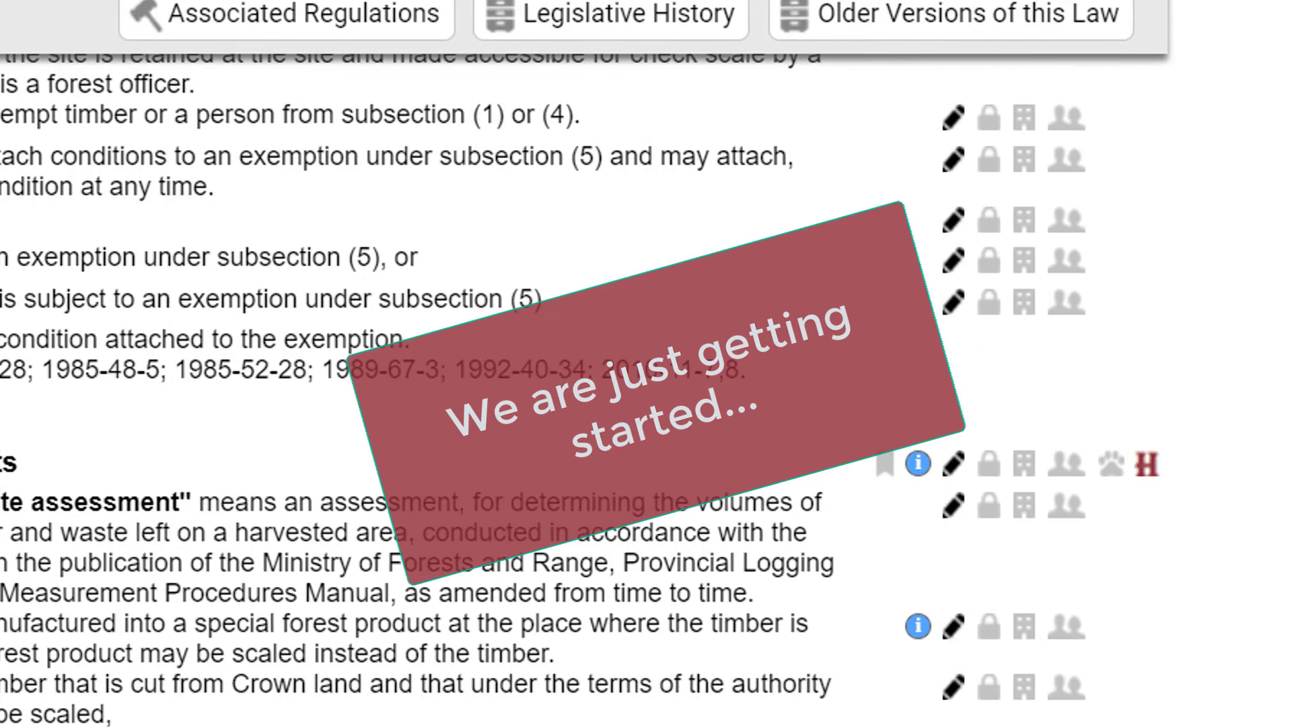
scroll(down, 3)
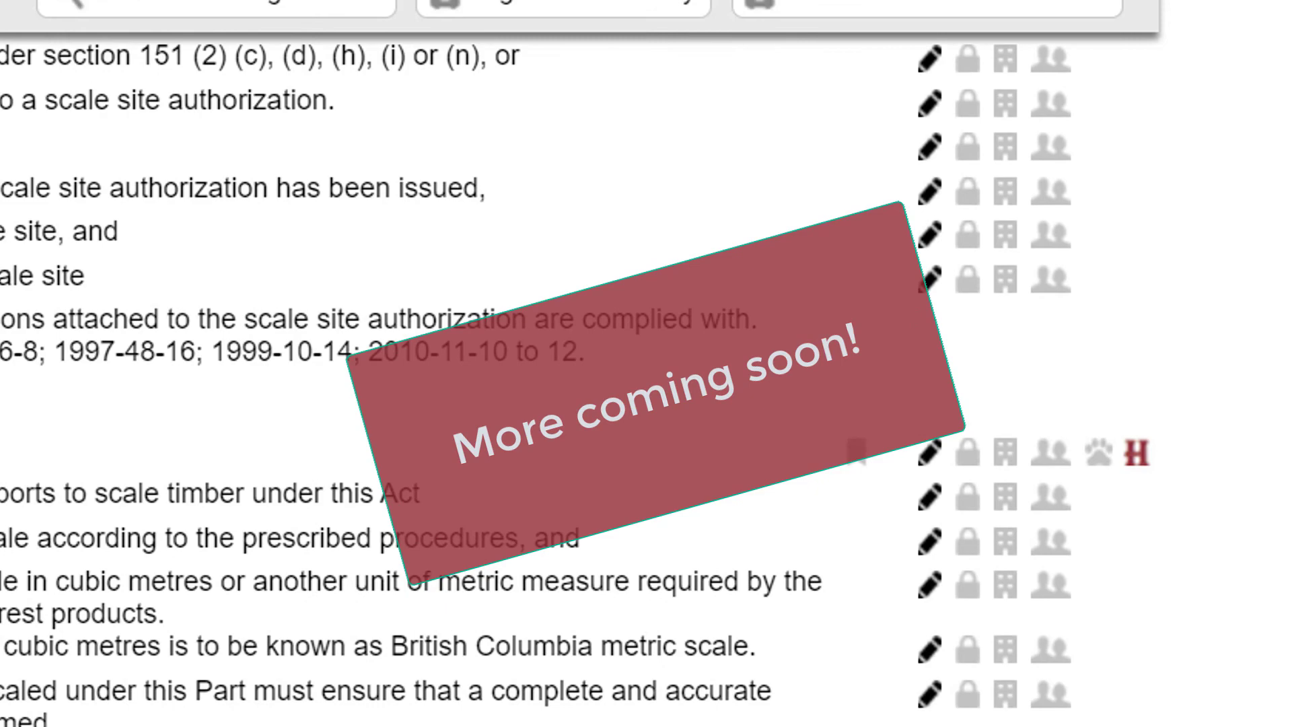